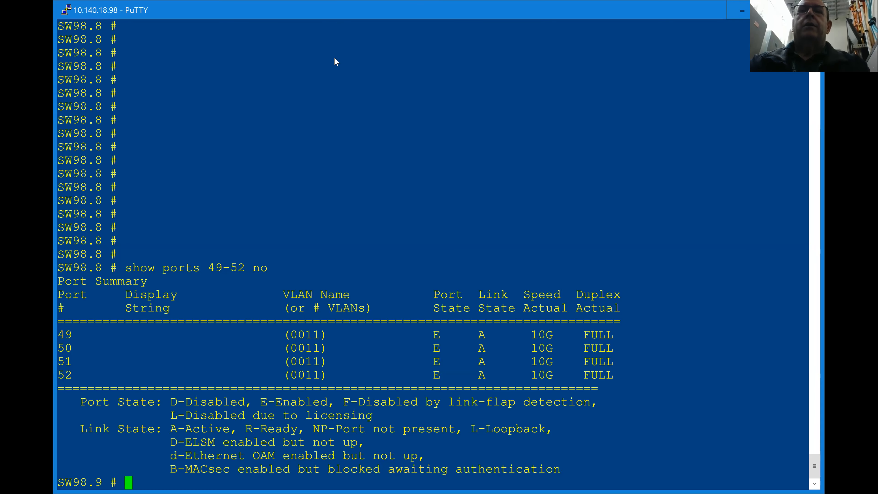
mouse_move(335, 17)
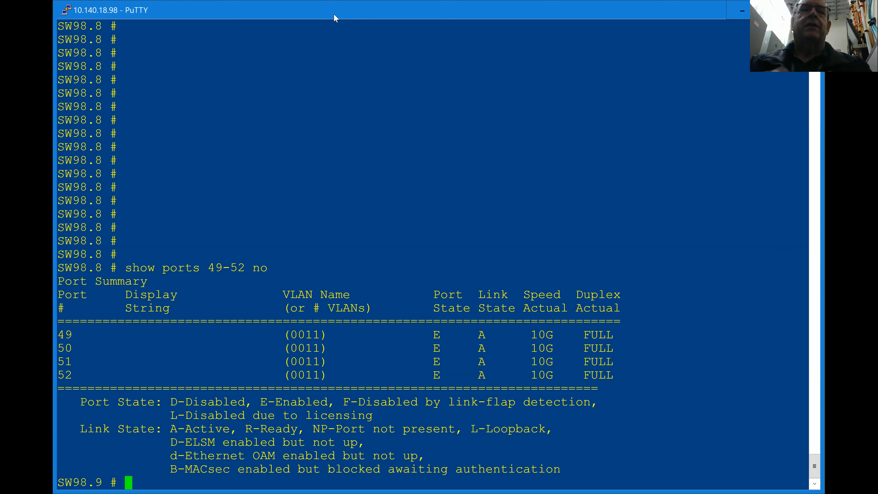
mouse_move(196, 279)
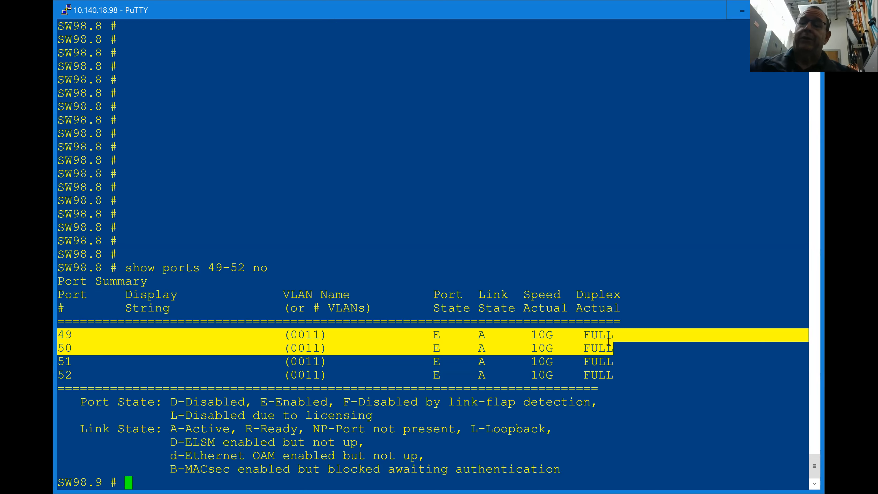
Step: Run 'show config | includ speed' to list ports 49 and 50 at auto off, 10000, full duplex
text(cls)
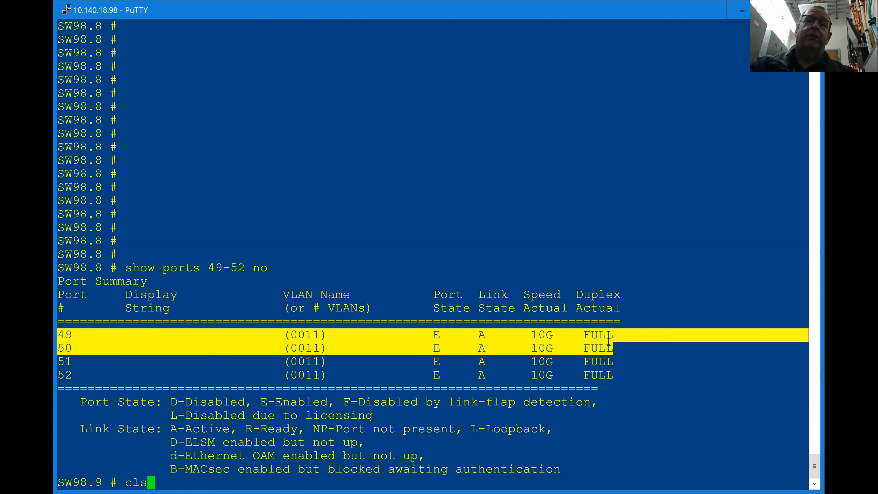
text(show config | includ speed)
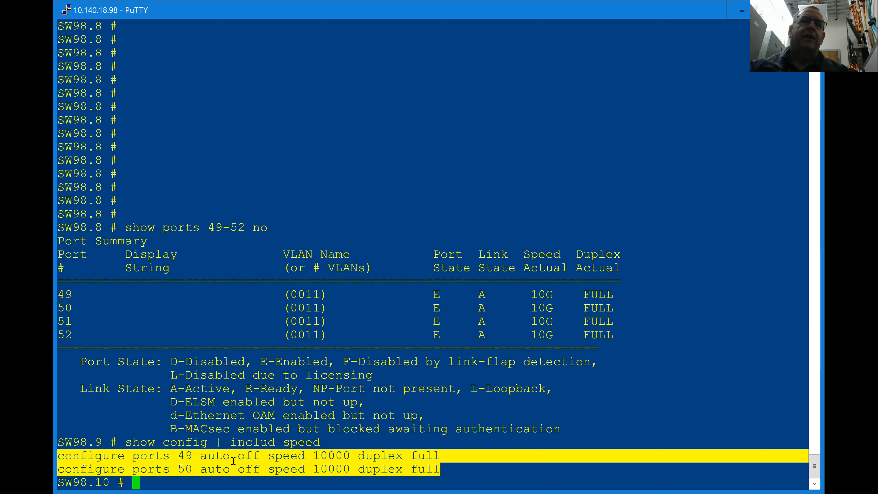
Step: Run 'show stacking-support' to see ports 49 and 50 as alternate stack ports with stacking disabled
text(sho)
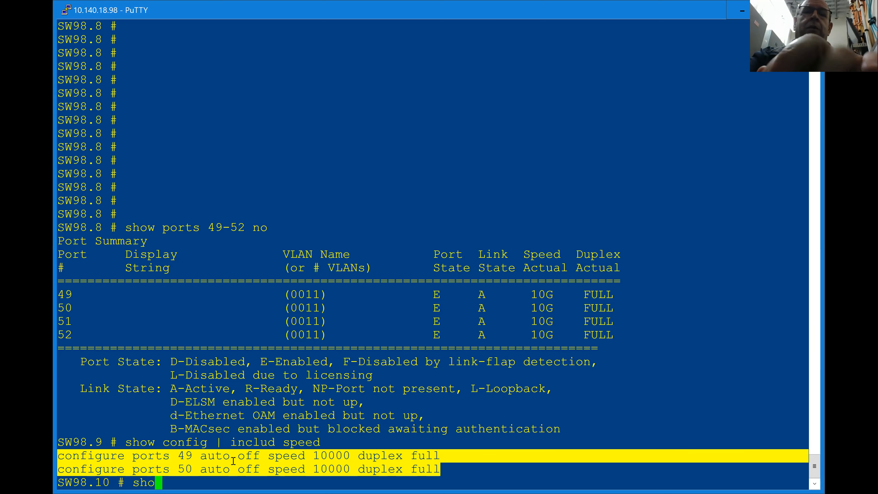
text(satack)
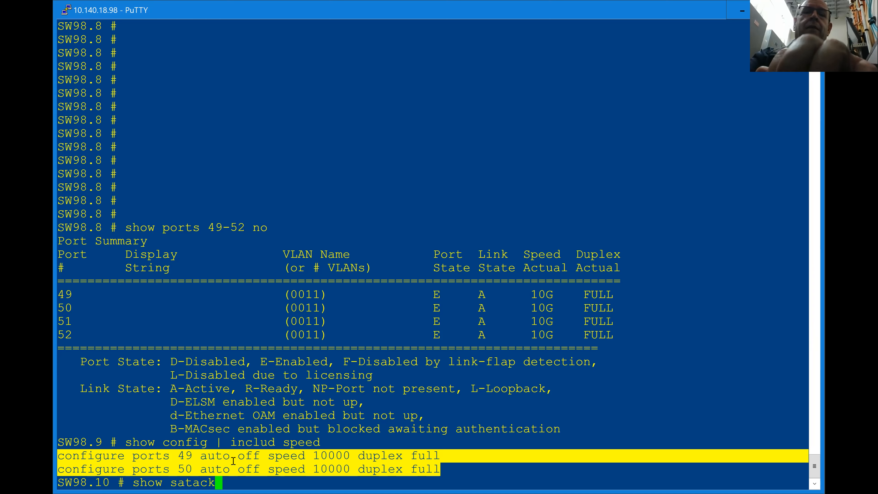
text(tacking-support)
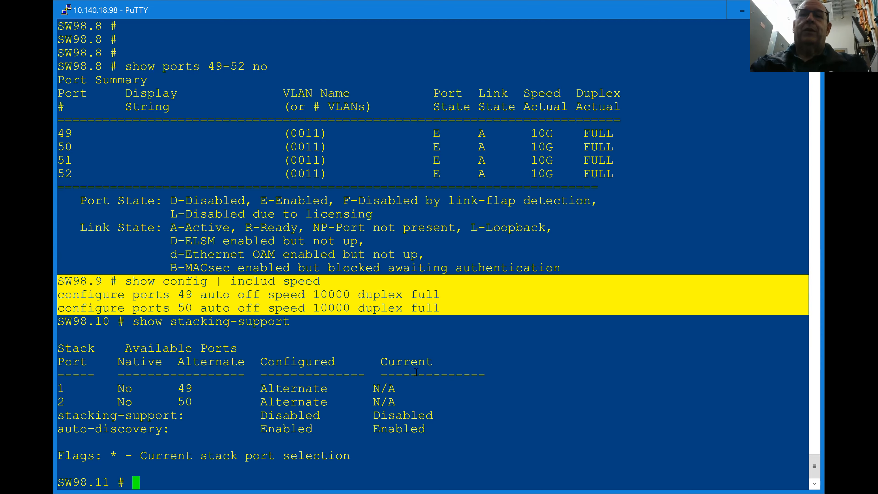
Step: Run 'show sharing' and highlight port 49's Agg Mbr 'Y' flag in the LACP group of ports 49-52
text(show sharing)
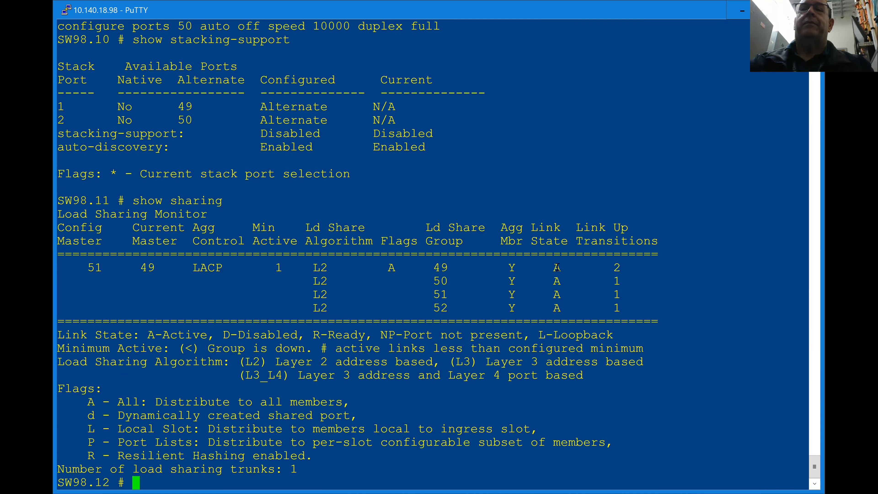
mouse_move(560, 268)
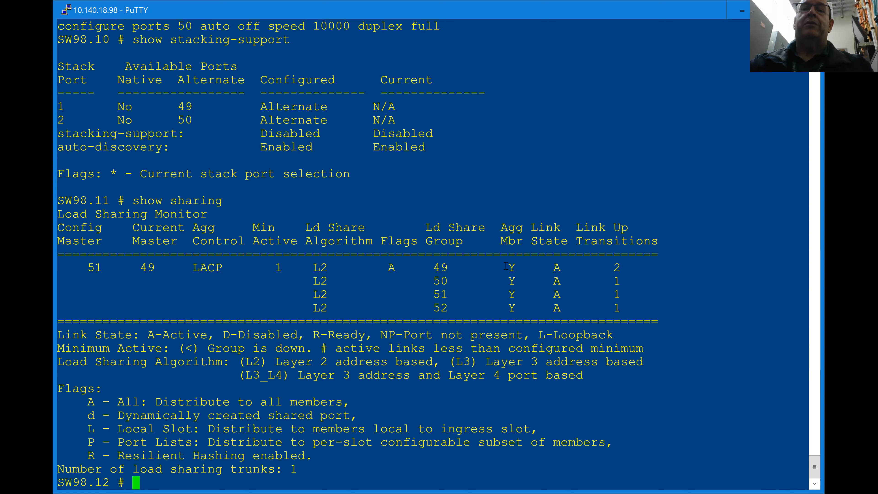
double_click(510, 268)
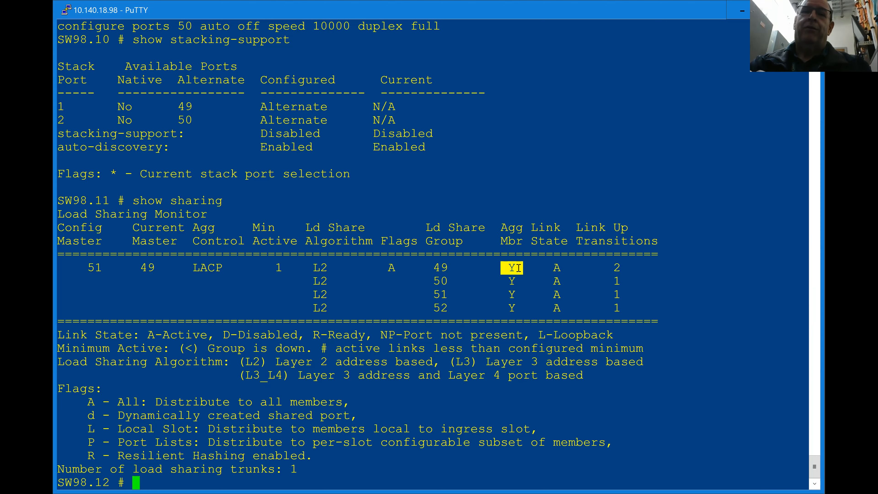
mouse_move(758, 181)
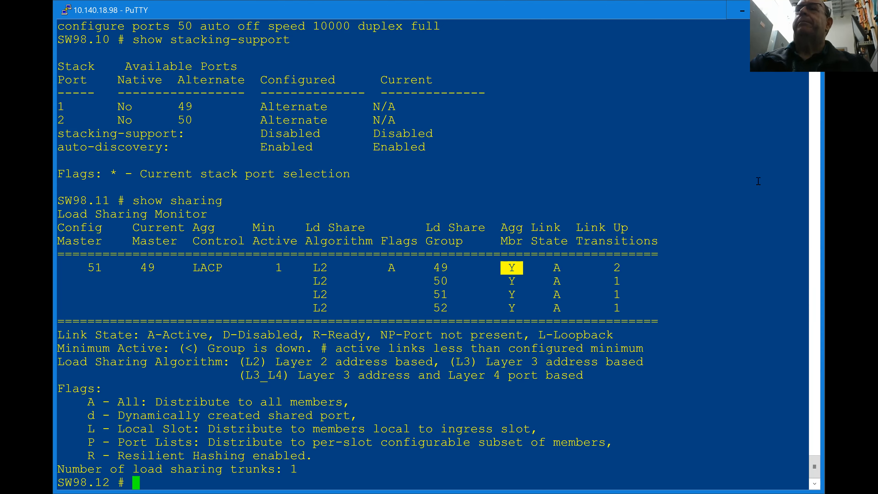